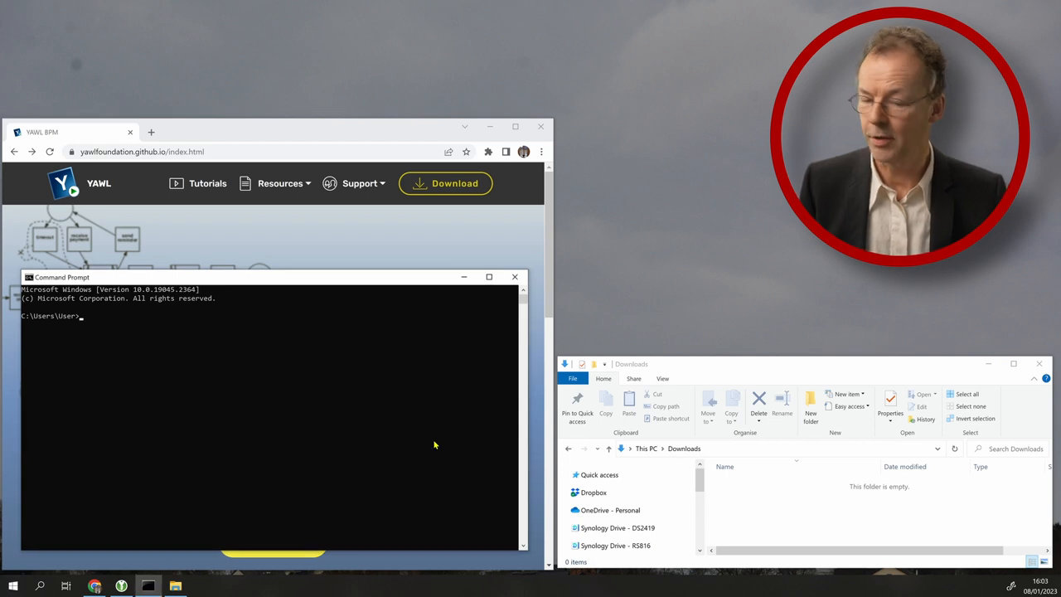
Run 'java -version' in Command Prompt, confirming Java 11.0.12 LTS is installed
{"action": "type", "text": "jav"}
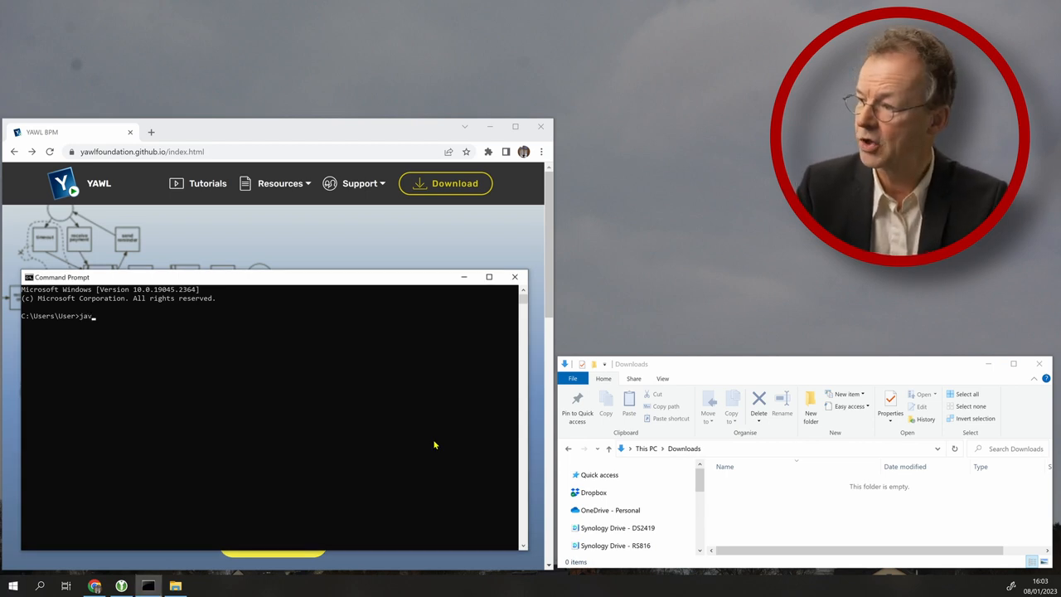
{"action": "type", "text": "-versio"}
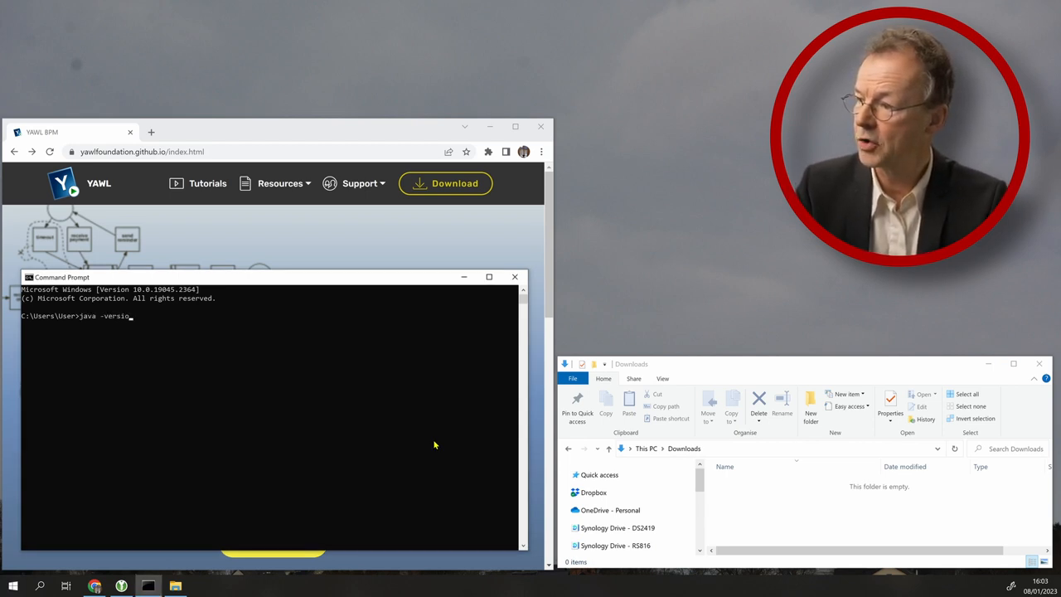
{"action": "key", "text": "Return"}
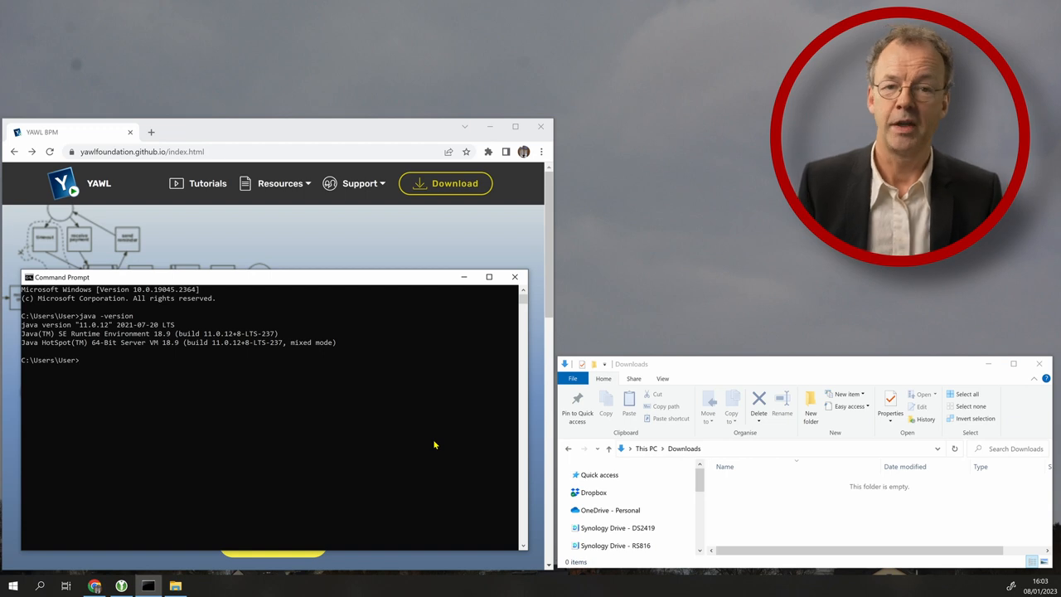
{"action": "mouse_move", "coordinate": [467, 428]}
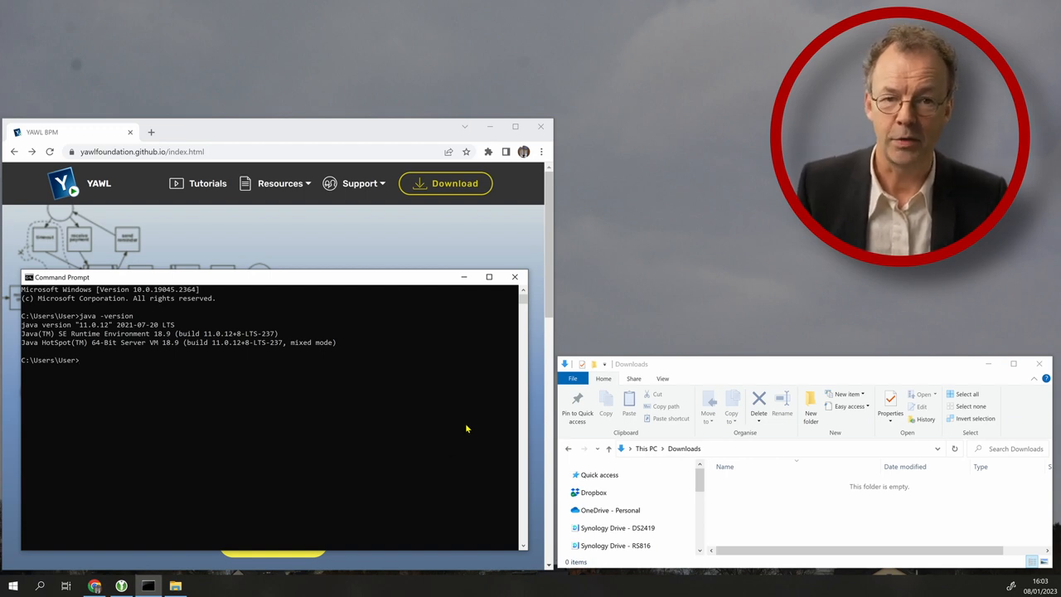
{"action": "mouse_move", "coordinate": [524, 314]}
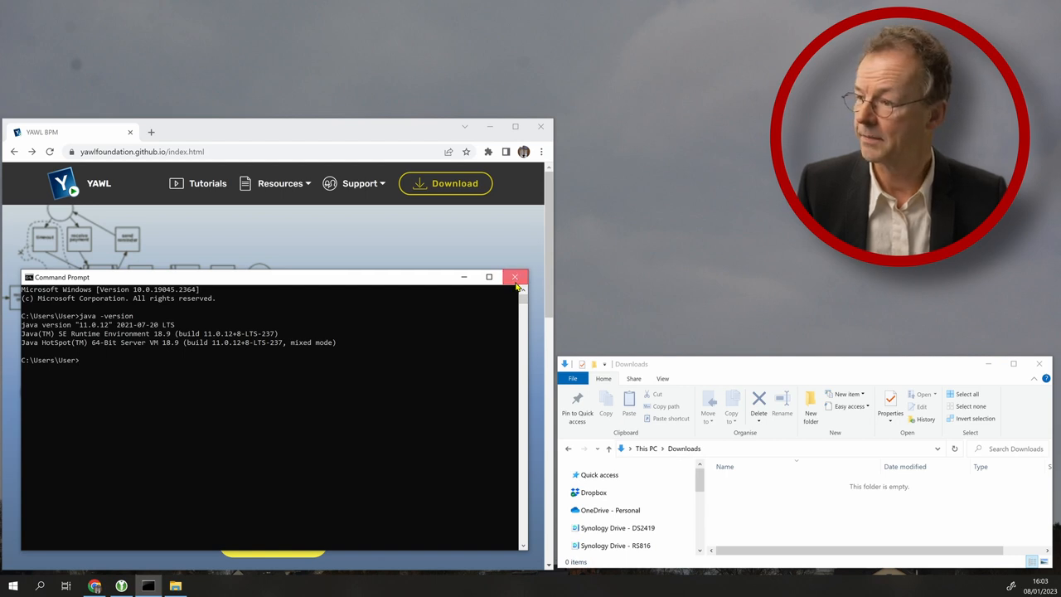
Download the YAWL 5.0 Windows Installer from the YAWL Foundation download page
{"action": "left_click", "coordinate": [514, 277]}
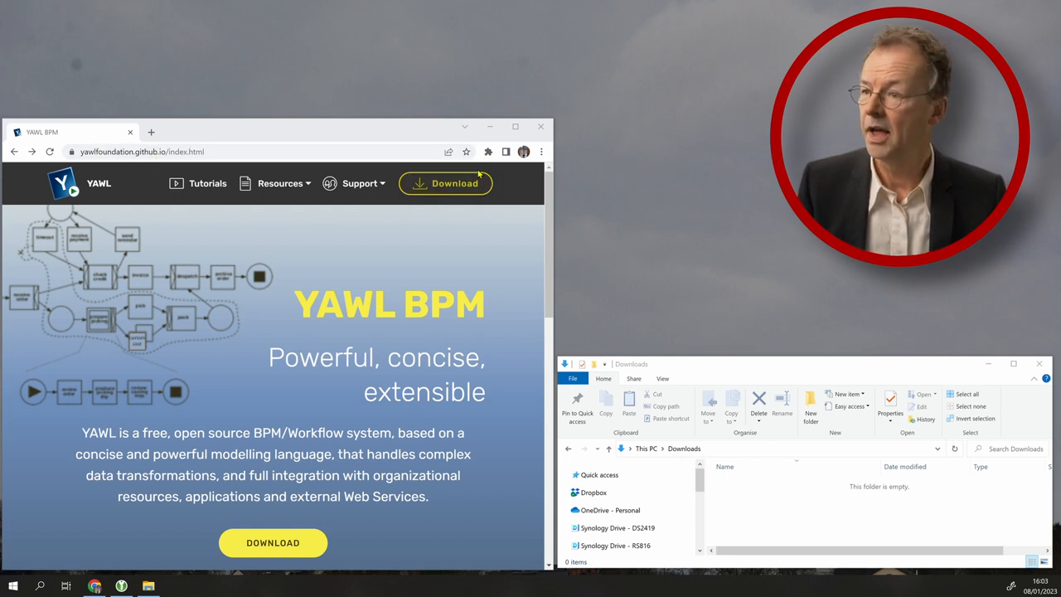
{"action": "left_click", "coordinate": [444, 183]}
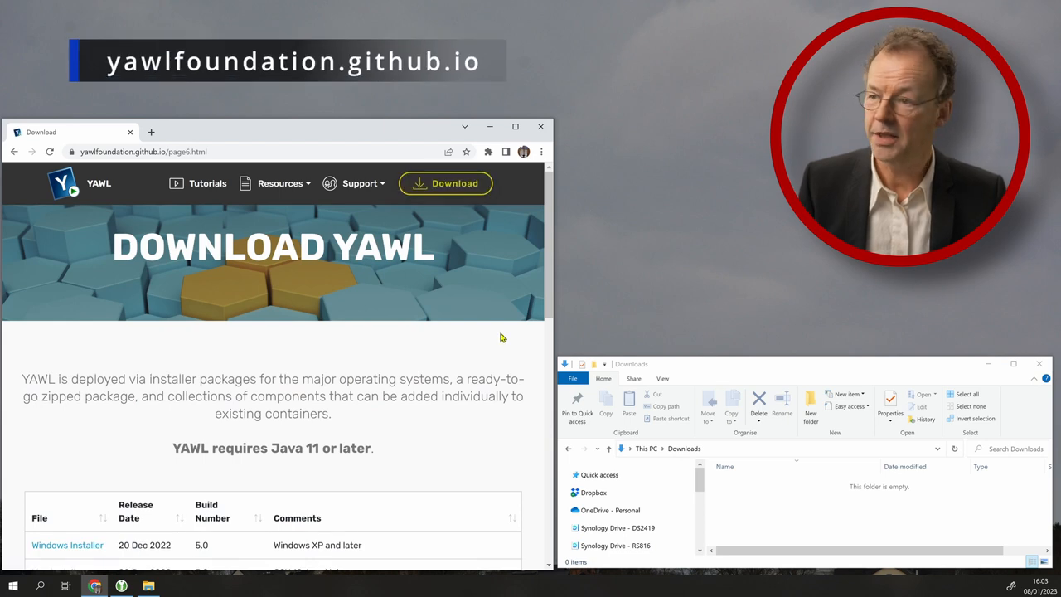
{"action": "scroll", "scroll_direction": "down", "scroll_amount": 3}
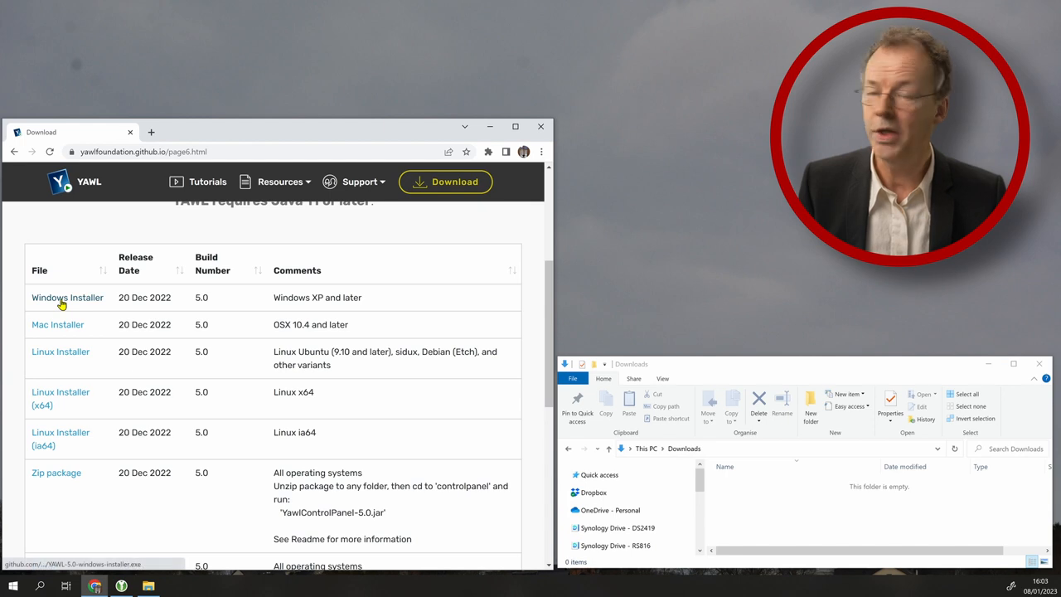
{"action": "left_click", "coordinate": [67, 297]}
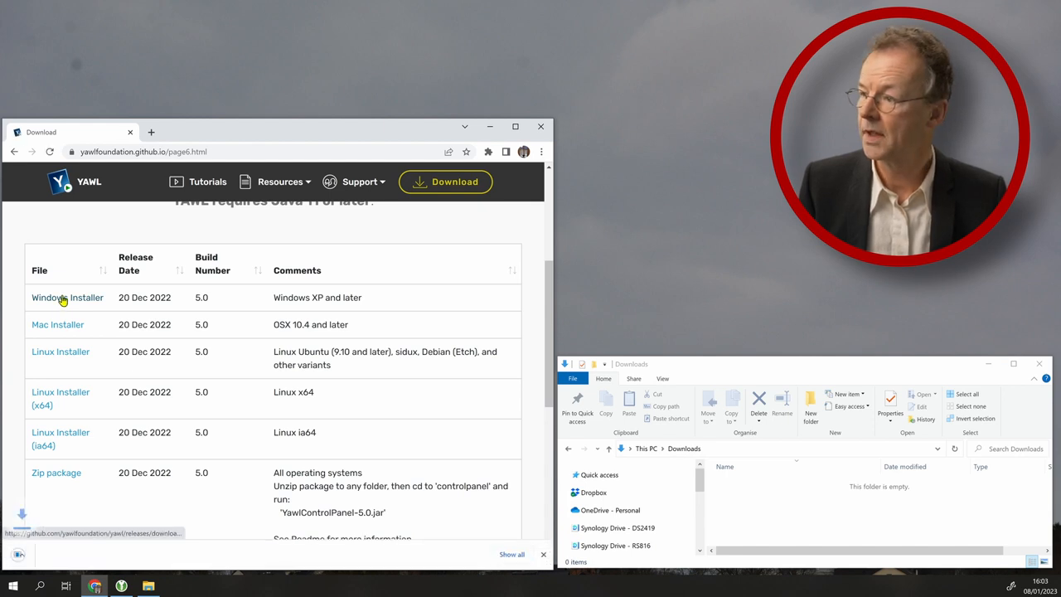
{"action": "left_click", "coordinate": [66, 297]}
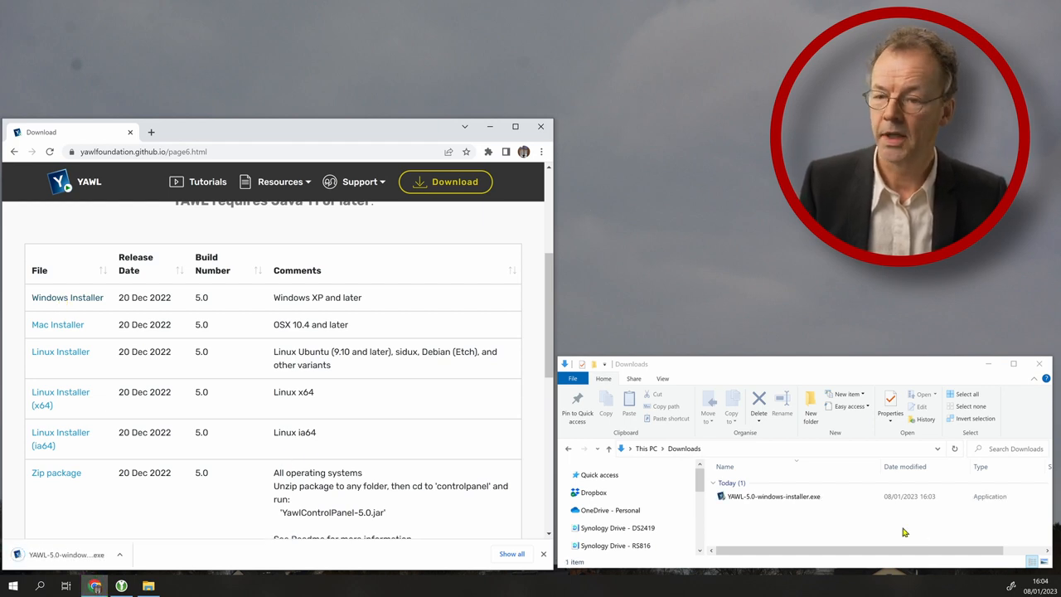
Launch the downloaded installer and override the SmartScreen warning via More info > Run anyway
{"action": "left_click", "coordinate": [772, 496]}
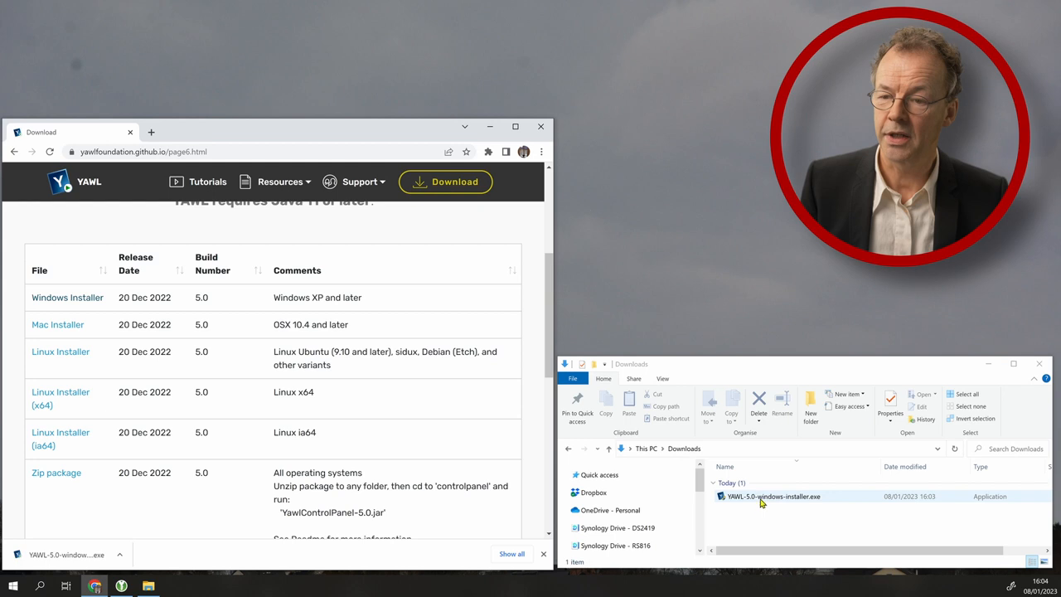
{"action": "double_click", "coordinate": [773, 496]}
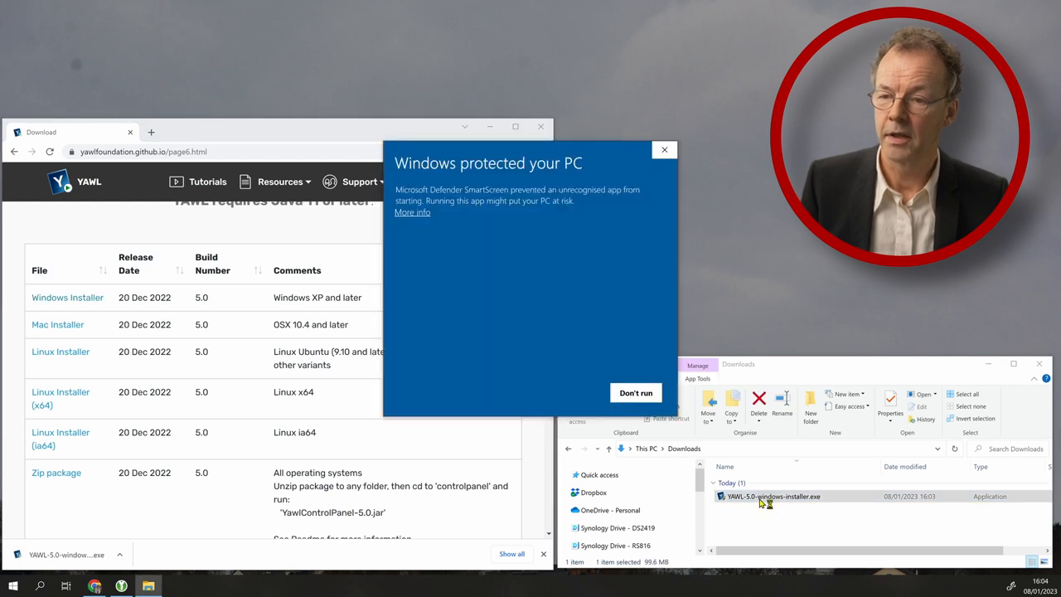
{"action": "mouse_move", "coordinate": [481, 252]}
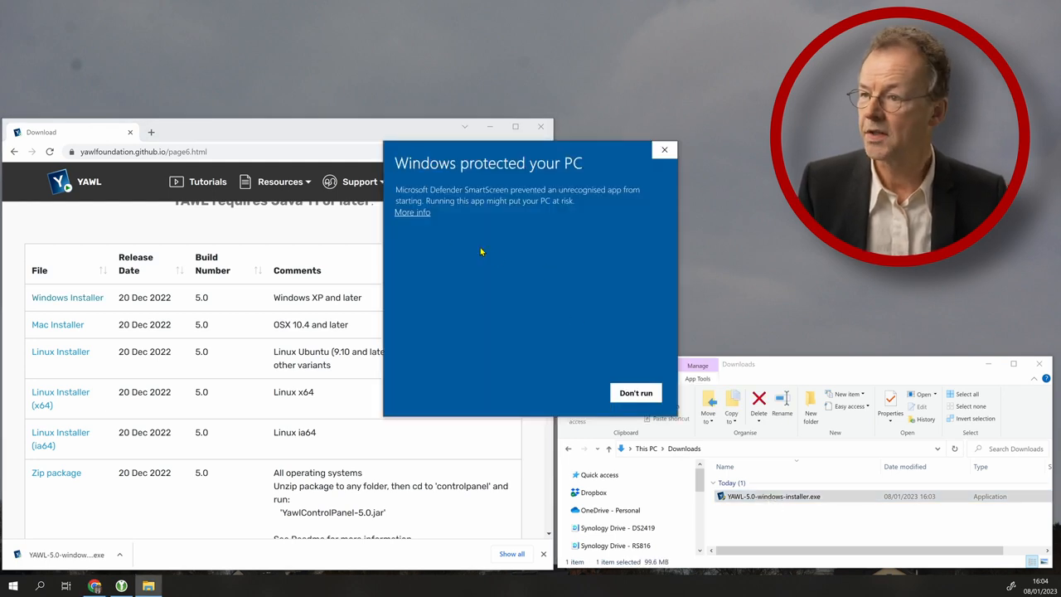
{"action": "left_click", "coordinate": [412, 212]}
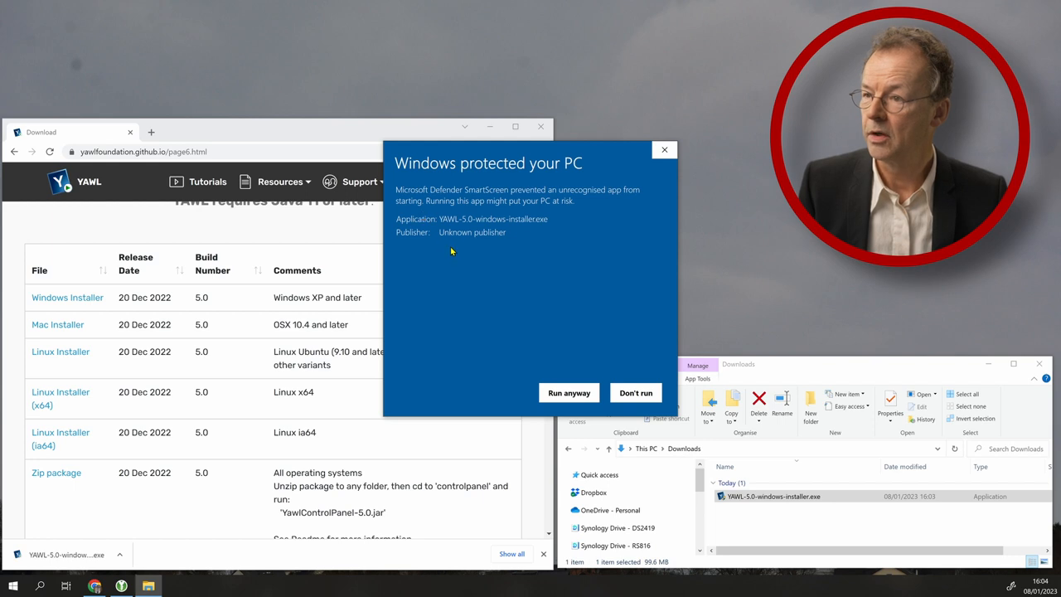
{"action": "left_click", "coordinate": [637, 391]}
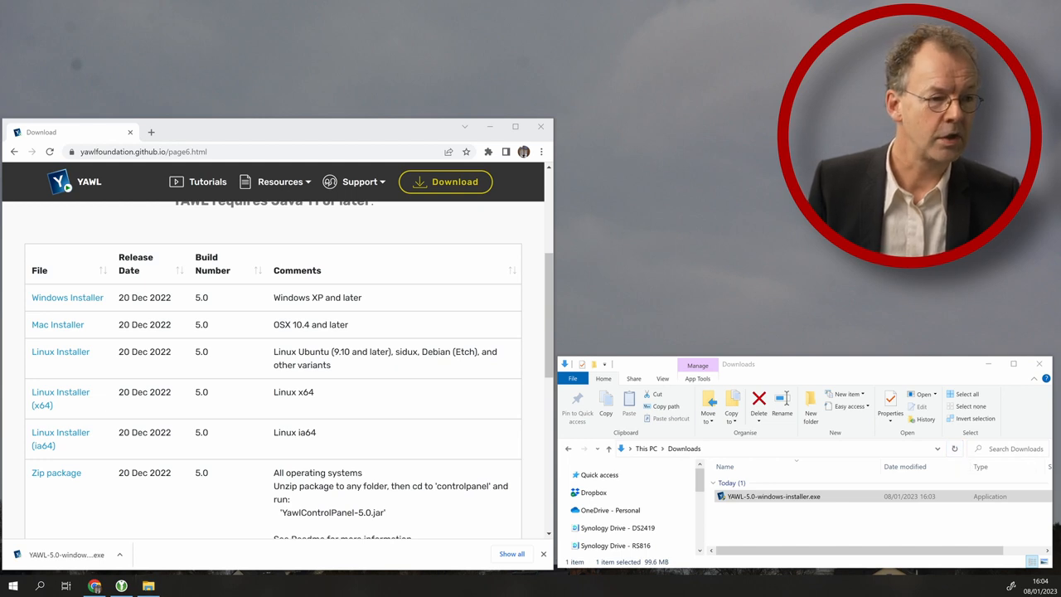
Install YAWL 5.0 with the license accepted, default directory and the Java 11 runtime confirmed
{"action": "double_click", "coordinate": [773, 496]}
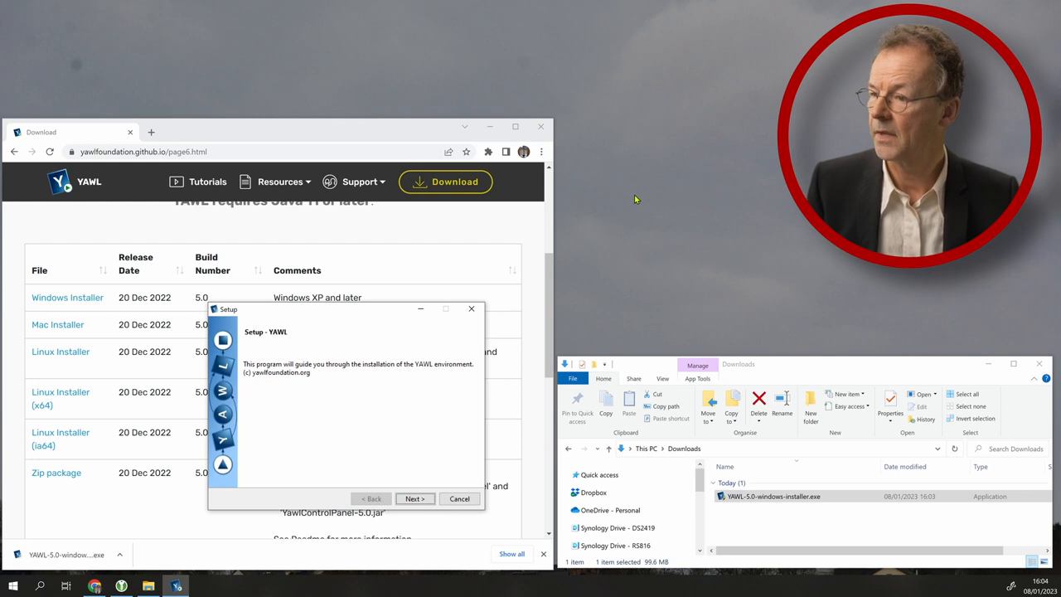
{"action": "mouse_move", "coordinate": [415, 498]}
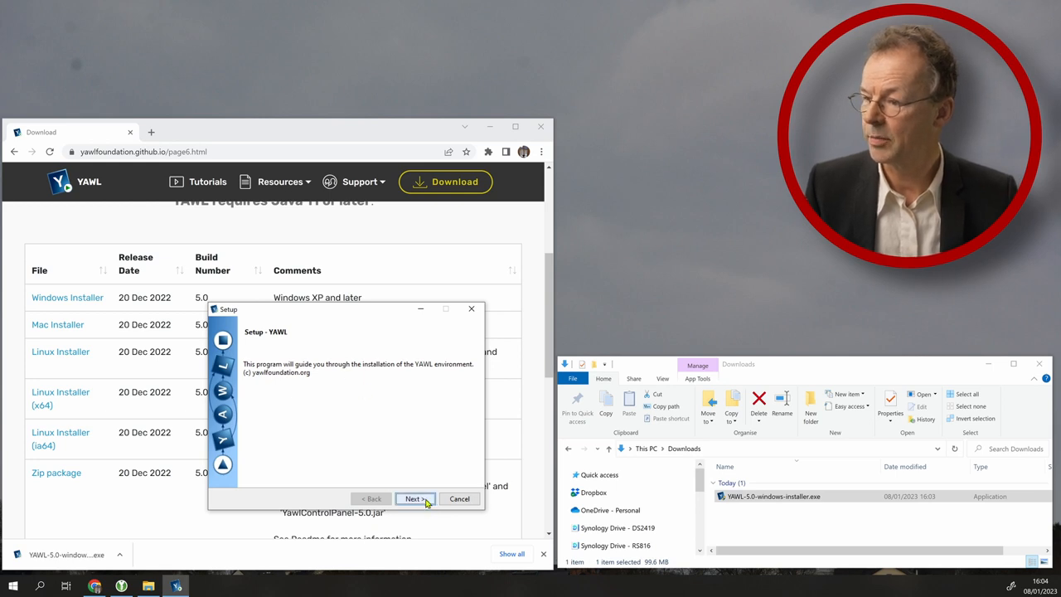
{"action": "left_click", "coordinate": [415, 498]}
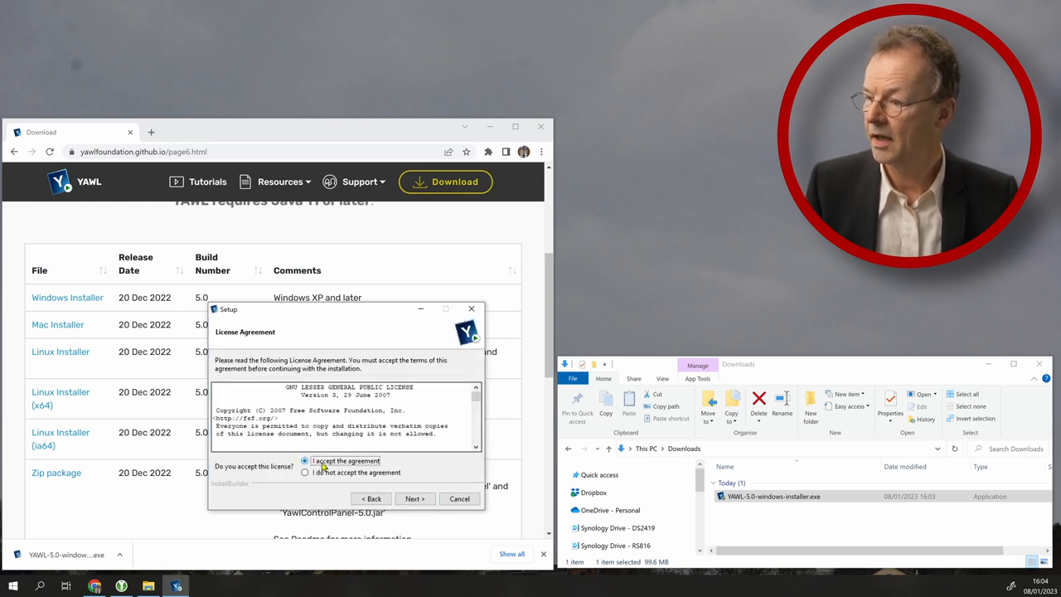
{"action": "left_click", "coordinate": [415, 498]}
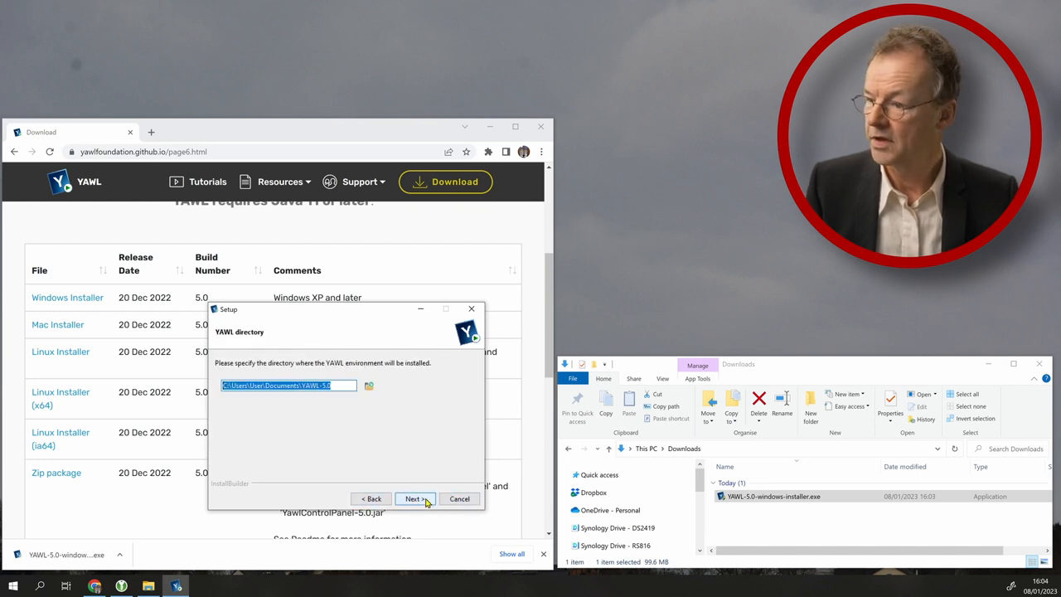
{"action": "left_click", "coordinate": [414, 498]}
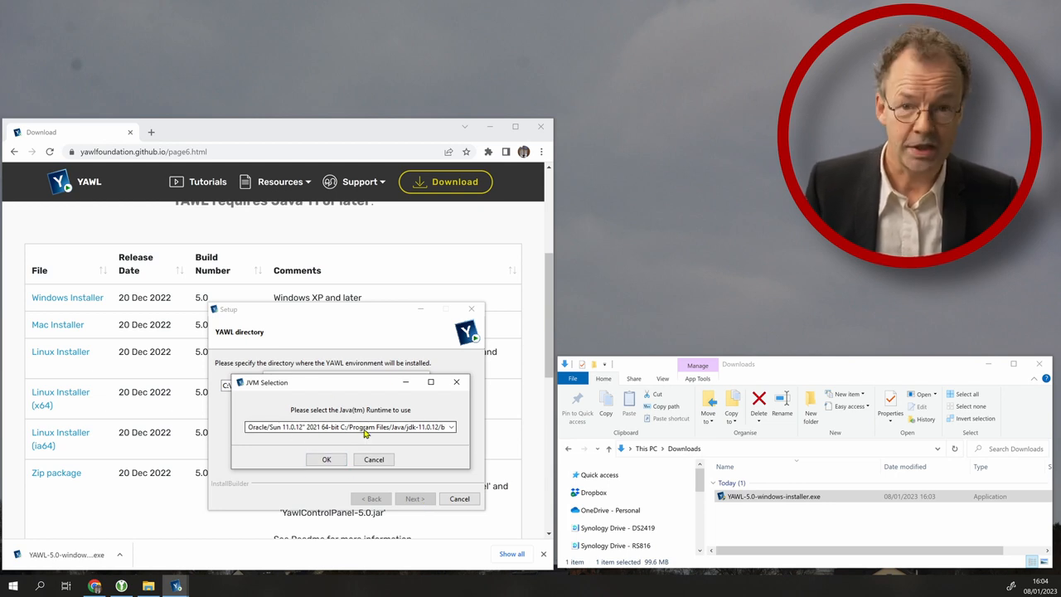
{"action": "mouse_move", "coordinate": [267, 438]}
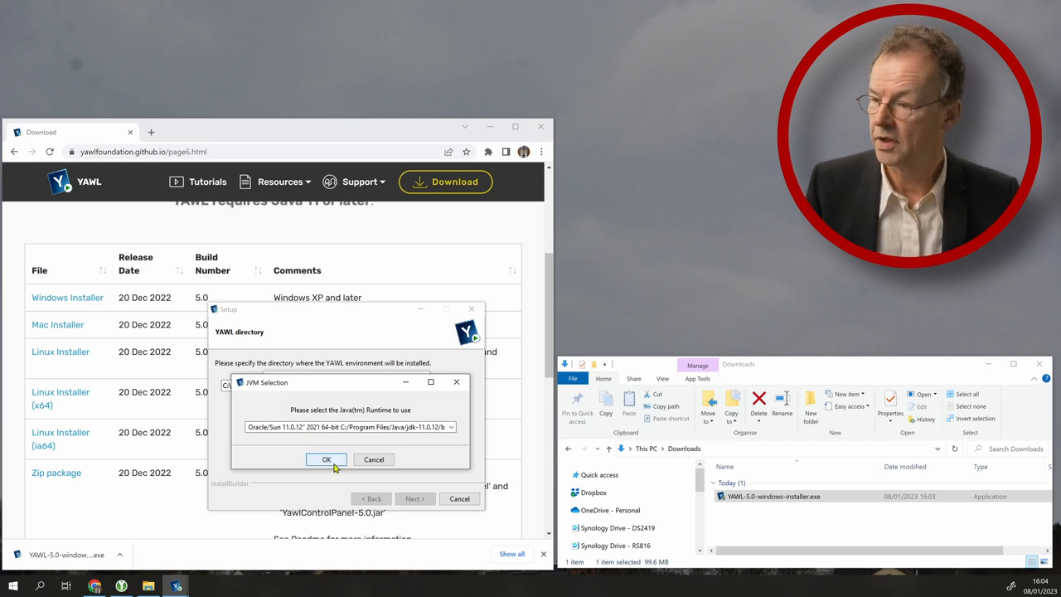
{"action": "left_click", "coordinate": [326, 459]}
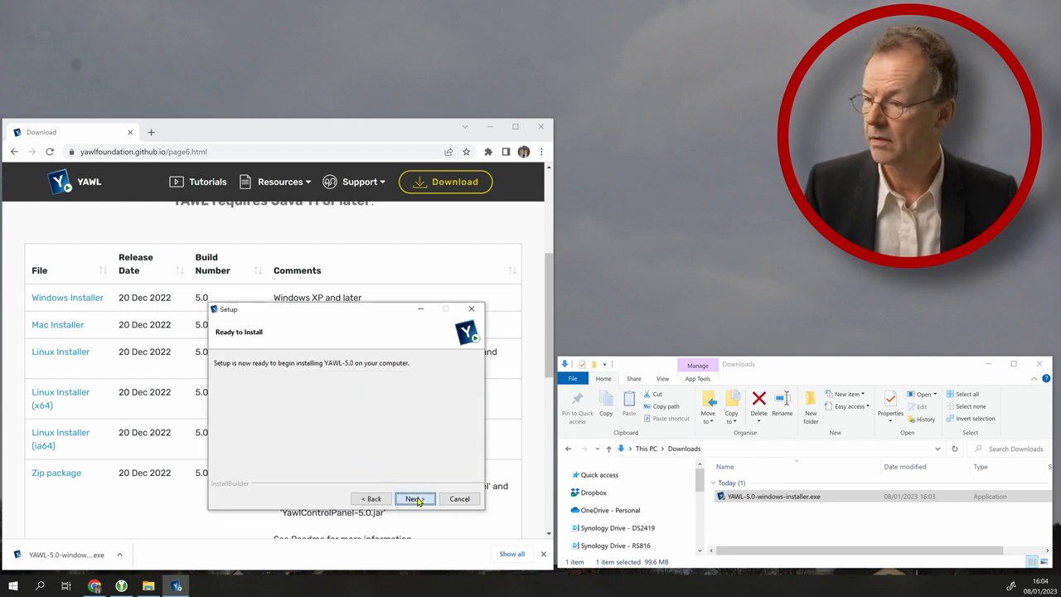
{"action": "left_click", "coordinate": [415, 497]}
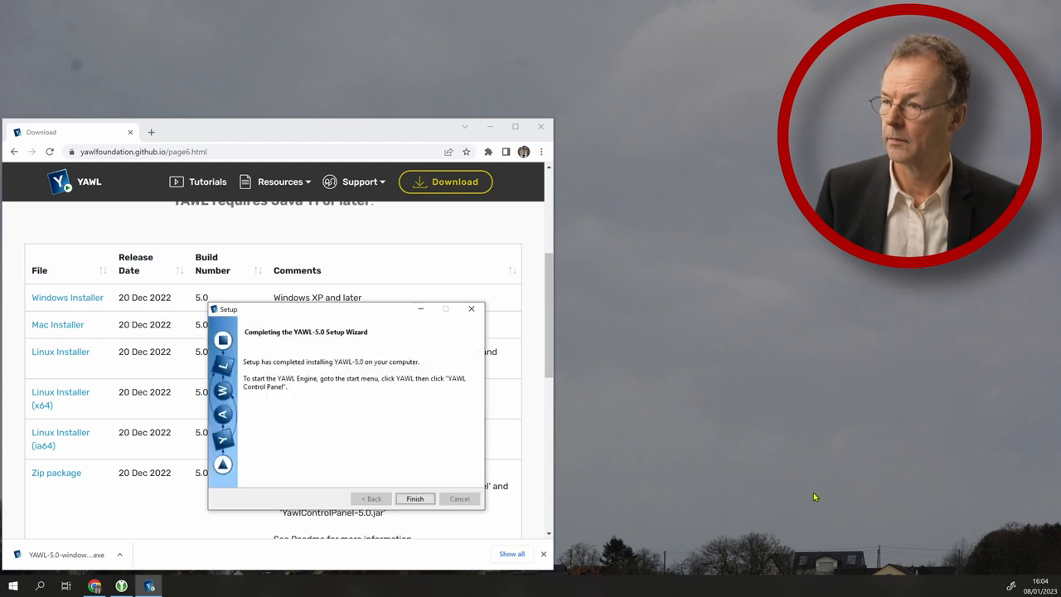
Finish the setup wizard and launch YAWL Control Panel from the Start menu search 'yawl'
{"action": "left_click", "coordinate": [415, 498]}
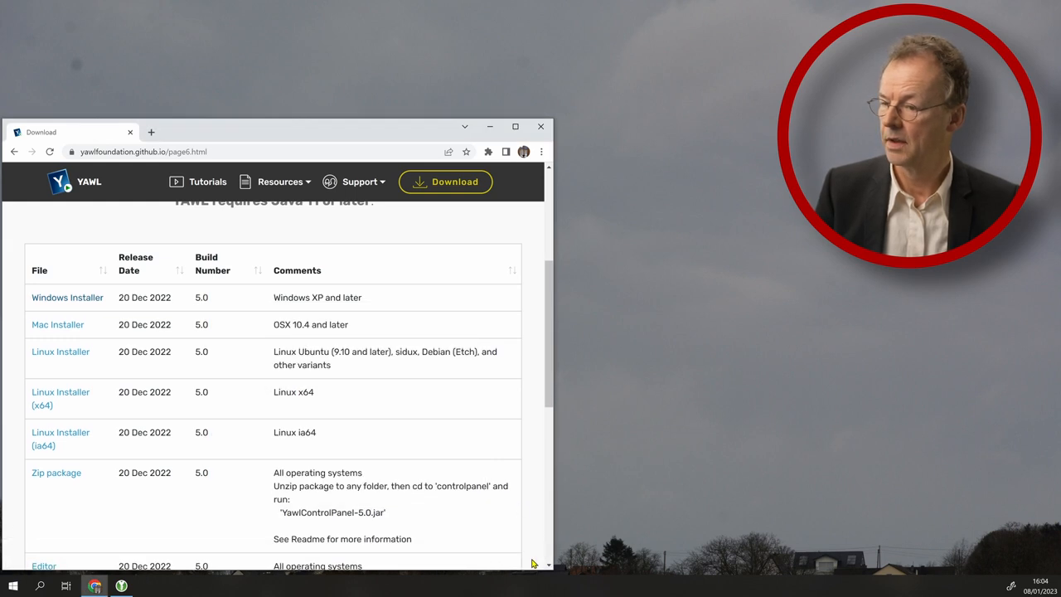
{"action": "left_click", "coordinate": [14, 587]}
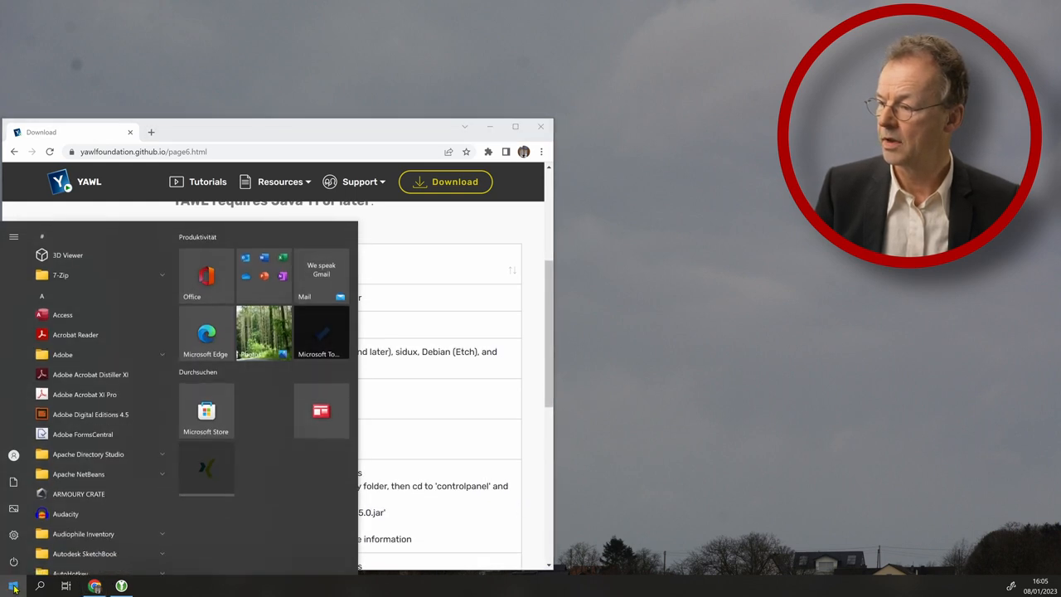
{"action": "type", "text": "yawl 4"}
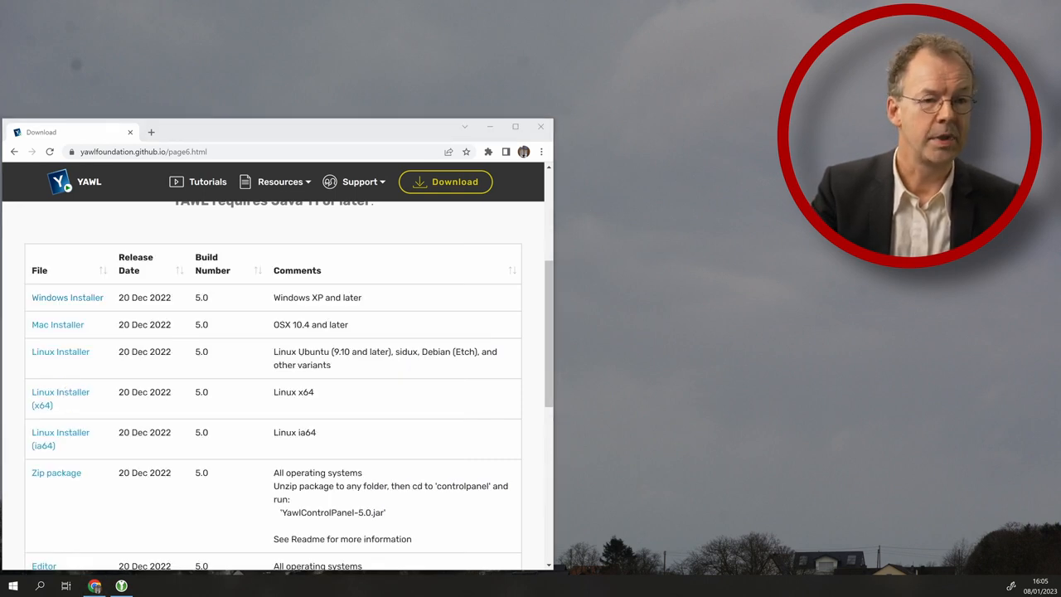
{"action": "left_click", "coordinate": [150, 585]}
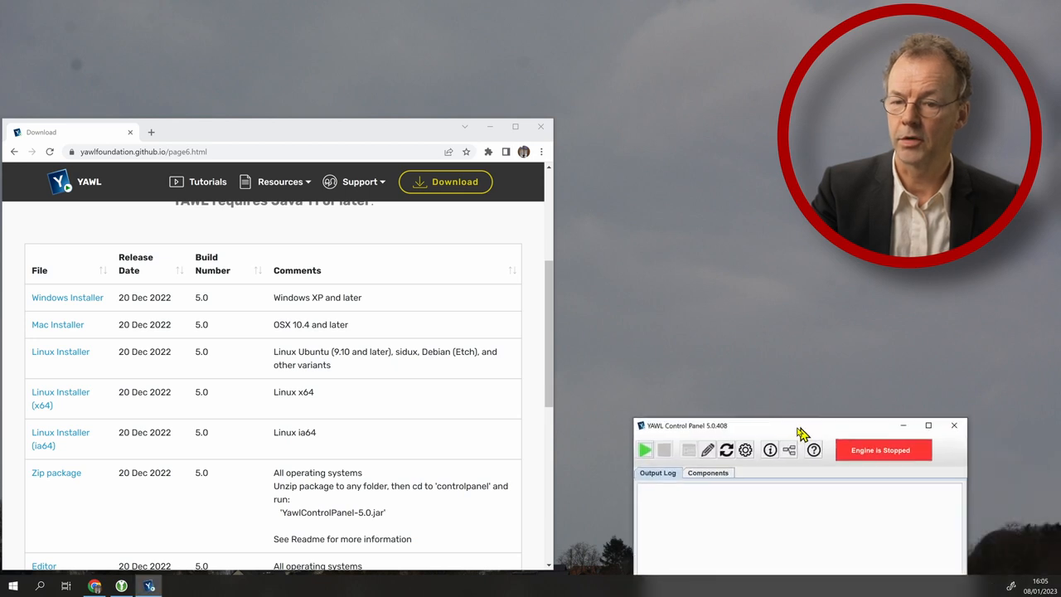
Start the YAWL engine from the Control Panel until it reports Engine is Running
{"action": "left_click_drag", "start_coordinate": [796, 424], "coordinate": [723, 284]}
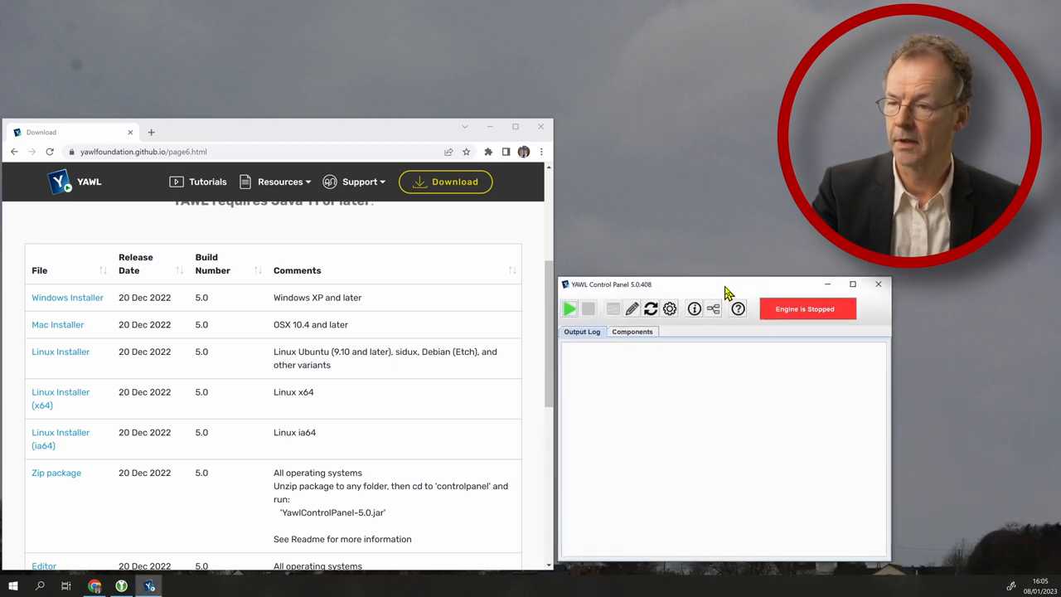
{"action": "mouse_move", "coordinate": [763, 458]}
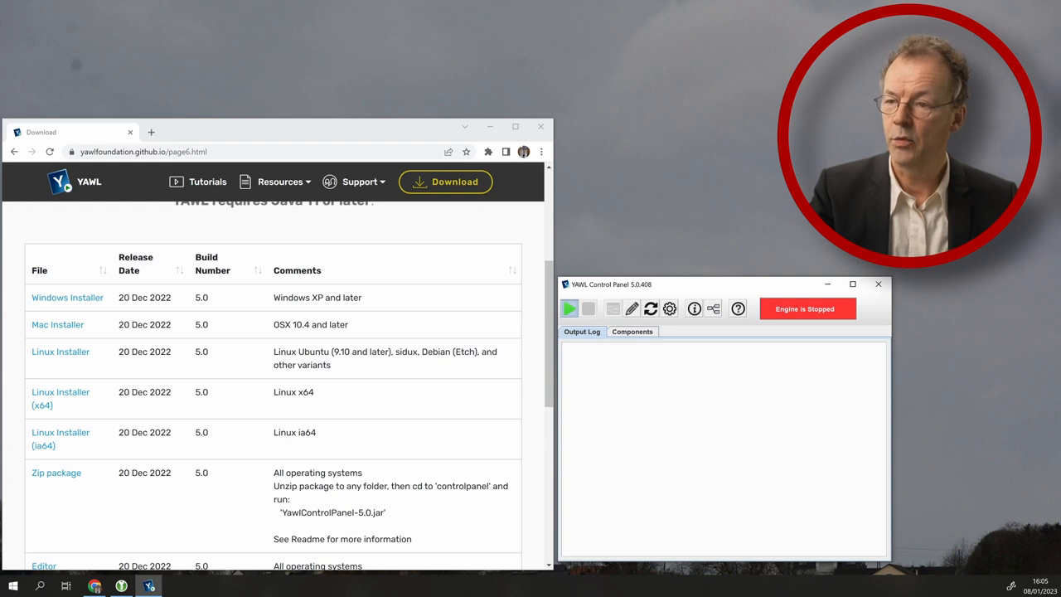
{"action": "left_click", "coordinate": [571, 308]}
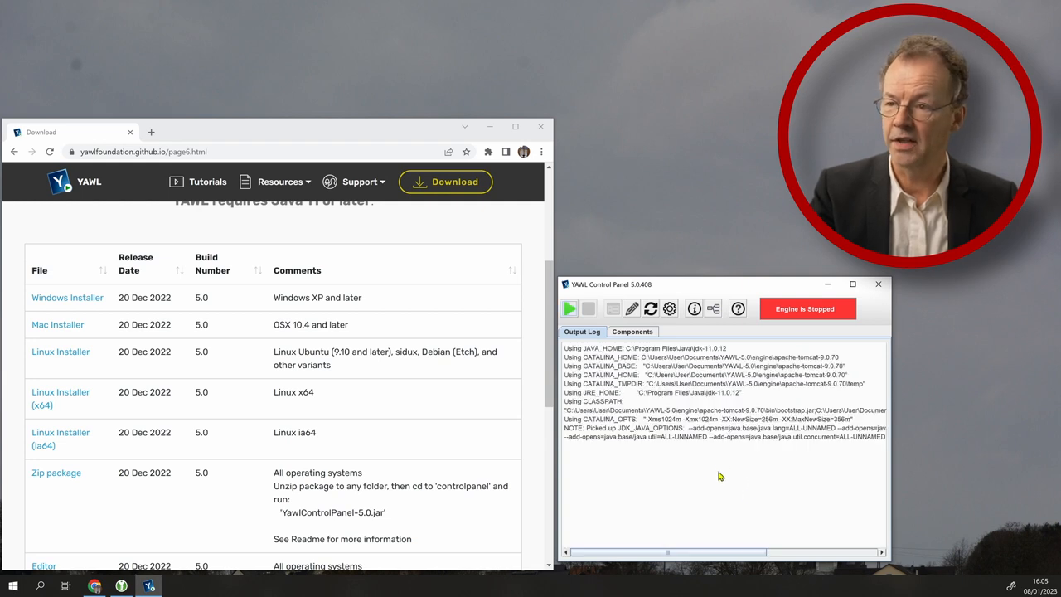
{"action": "left_click", "coordinate": [570, 308]}
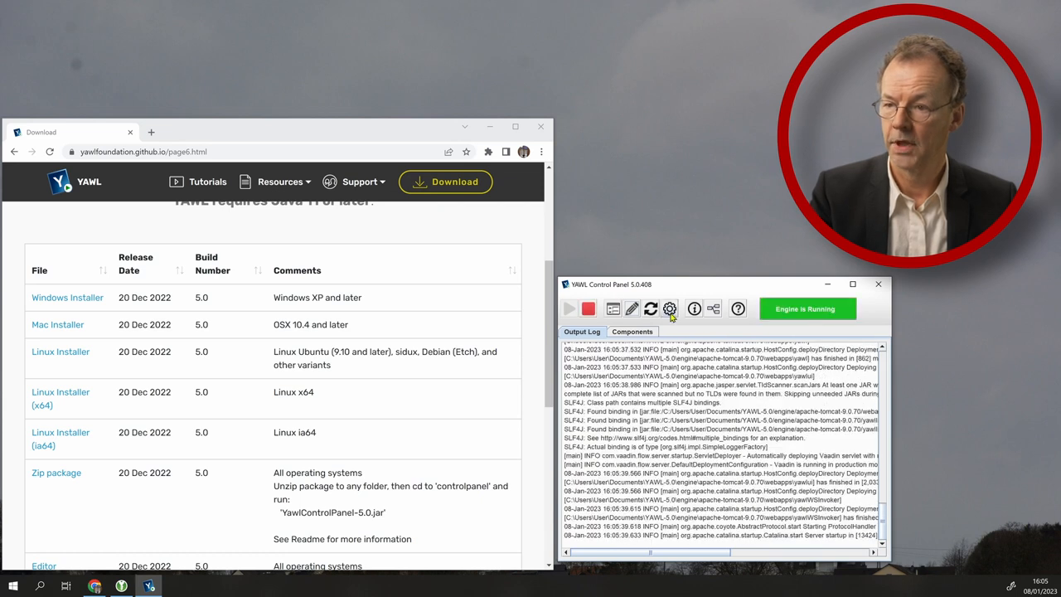
{"action": "left_click", "coordinate": [614, 309]}
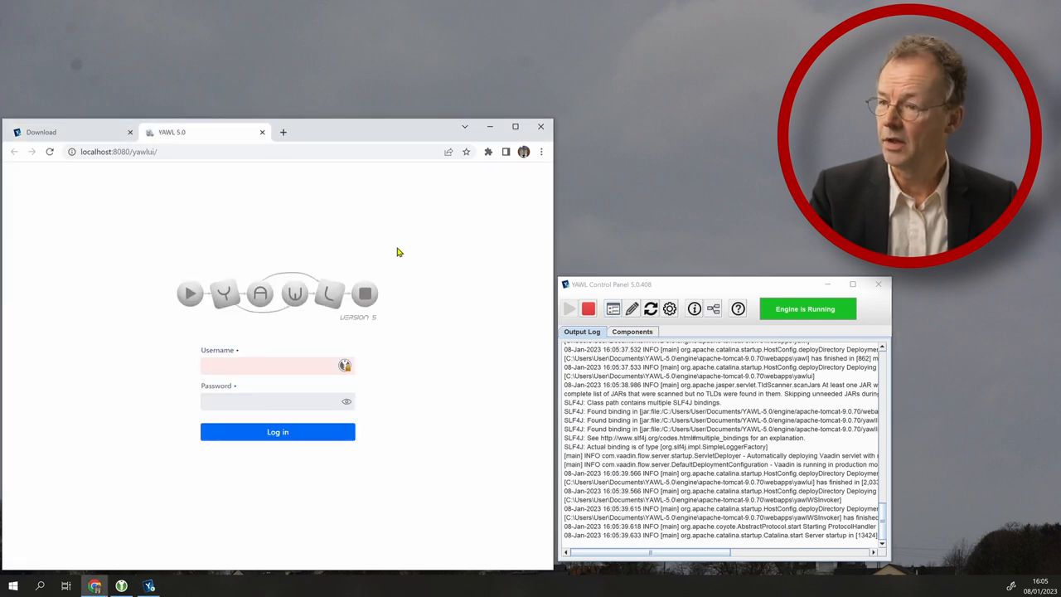
{"action": "left_click", "coordinate": [273, 366]}
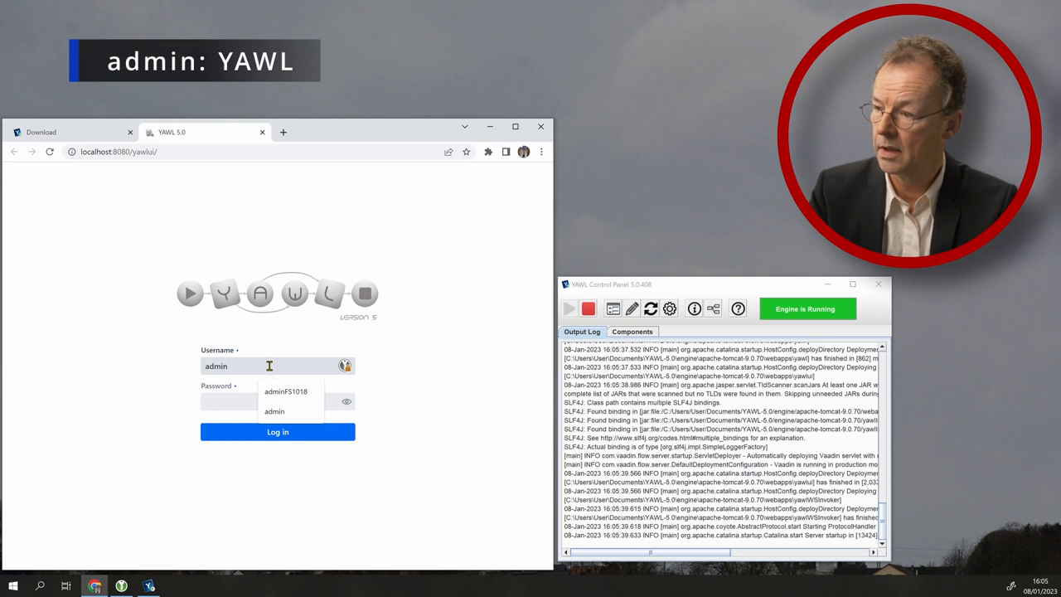
{"action": "left_click", "coordinate": [279, 401]}
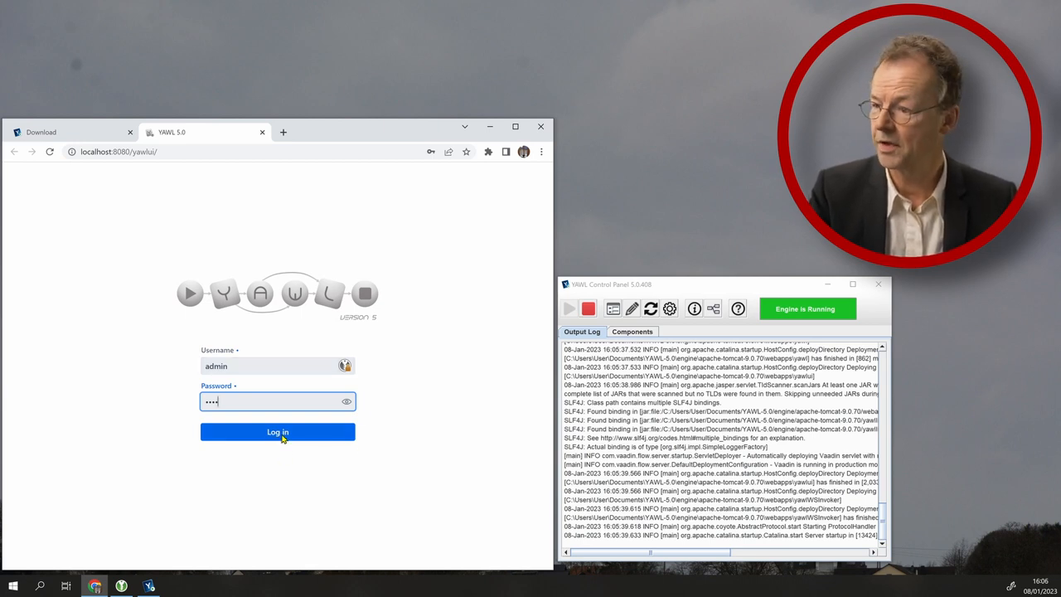
{"action": "left_click", "coordinate": [278, 431]}
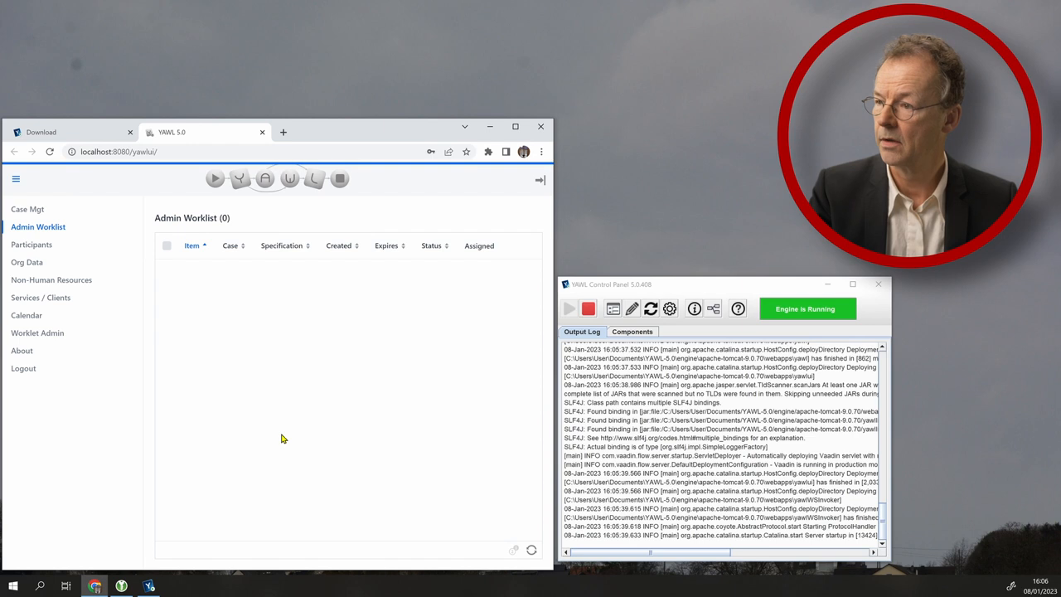